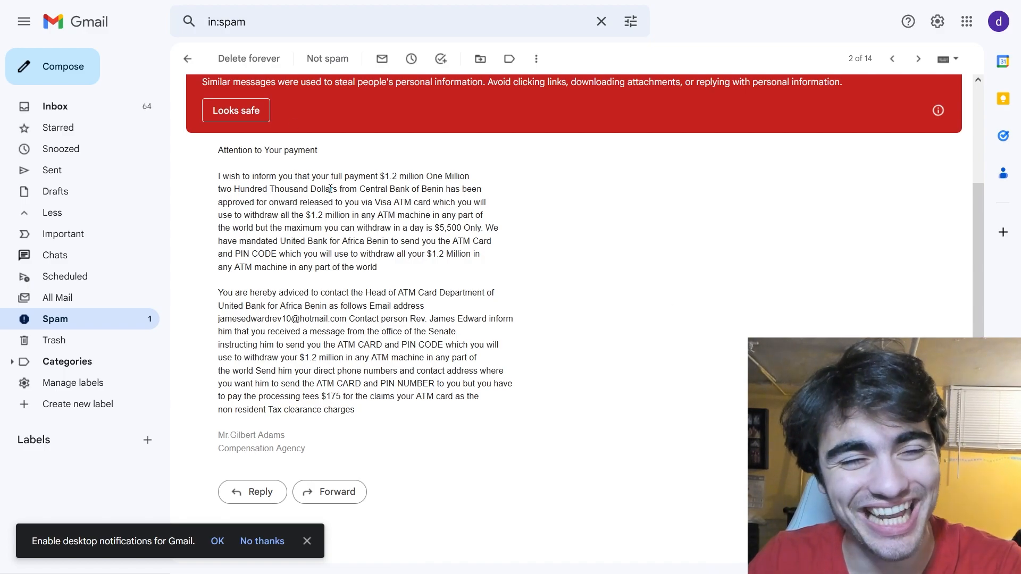
mouse_move(308, 303)
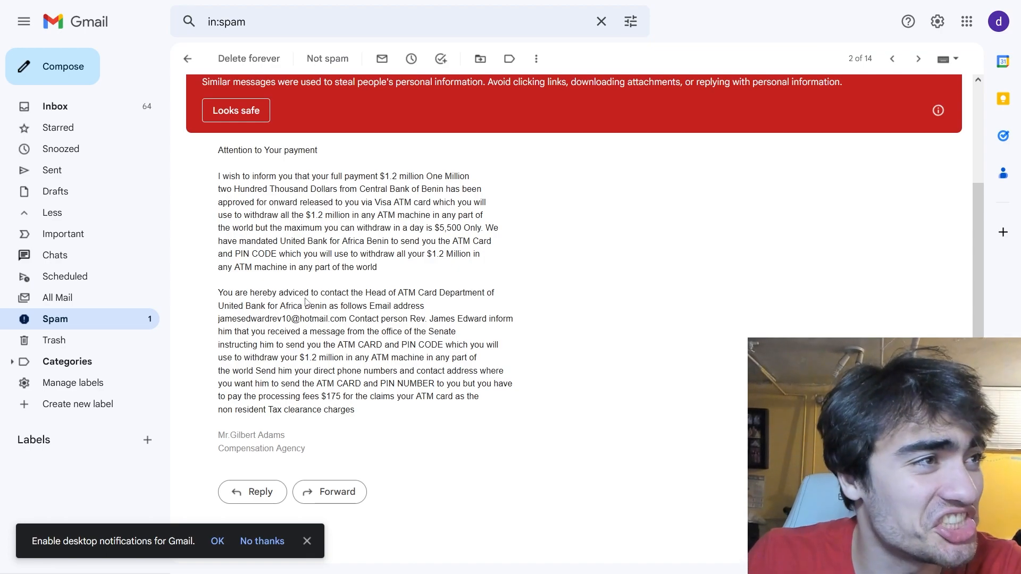
mouse_move(417, 285)
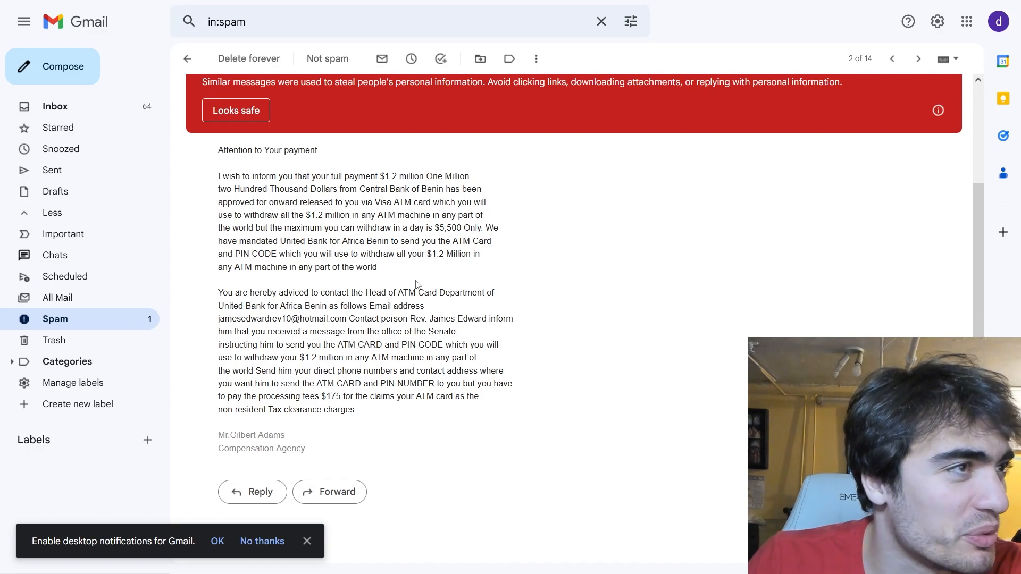
mouse_move(439, 291)
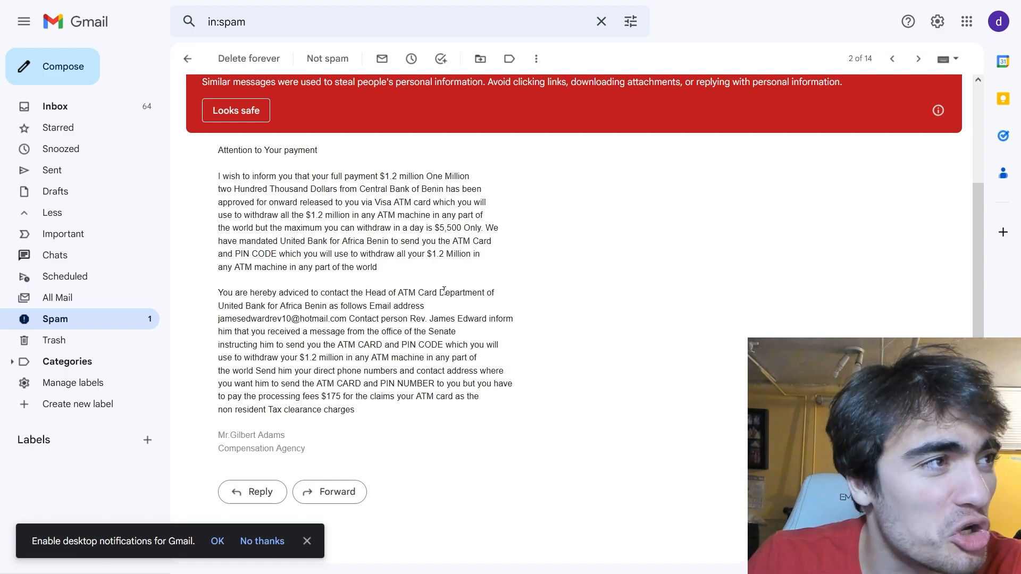
mouse_move(458, 333)
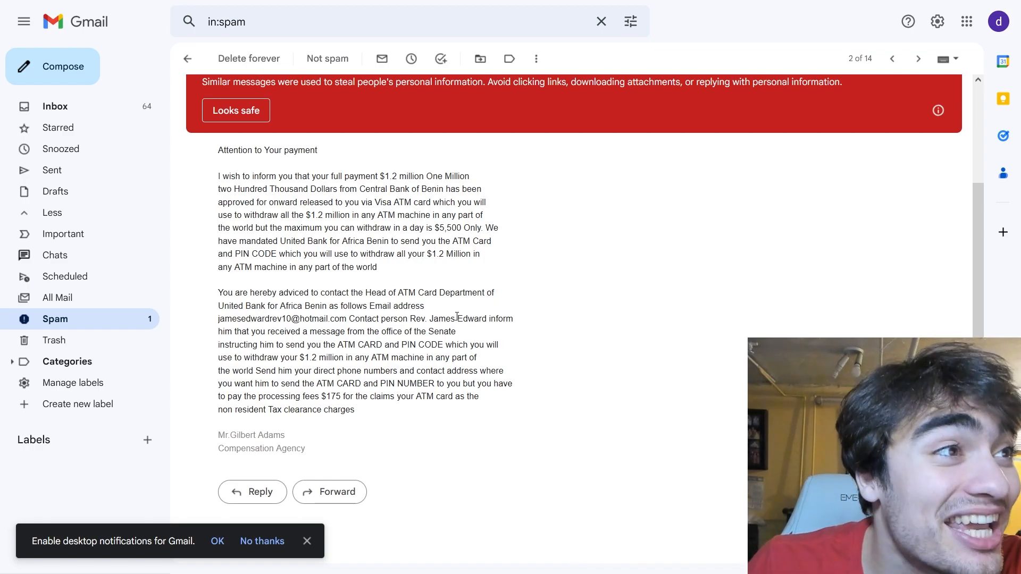
mouse_move(481, 310)
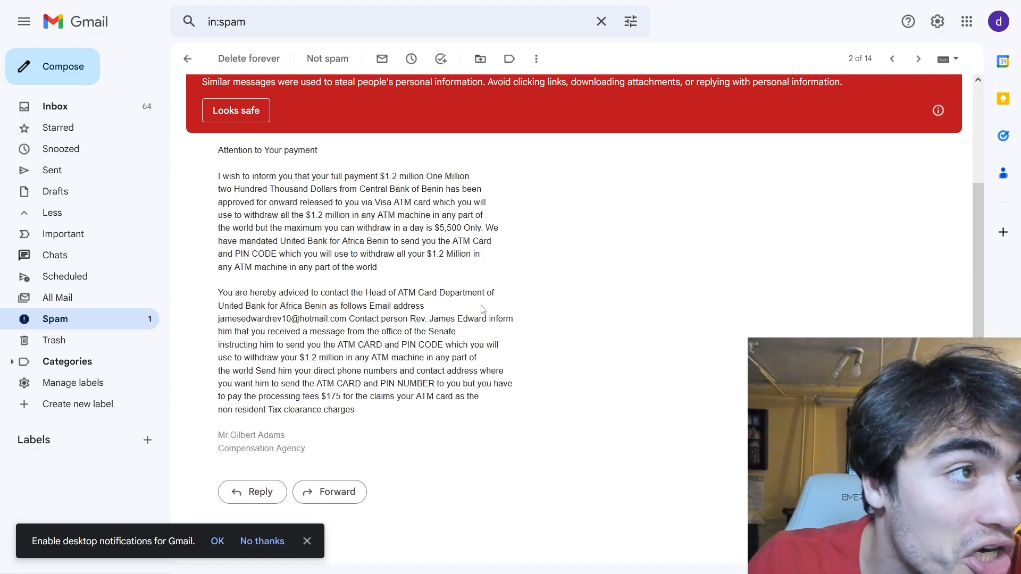
mouse_move(465, 527)
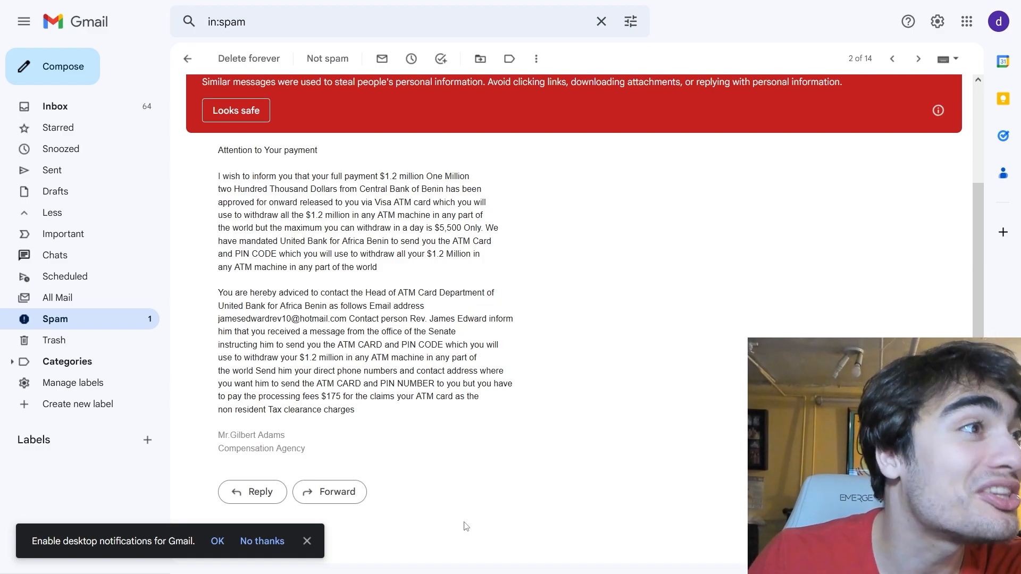
mouse_move(484, 473)
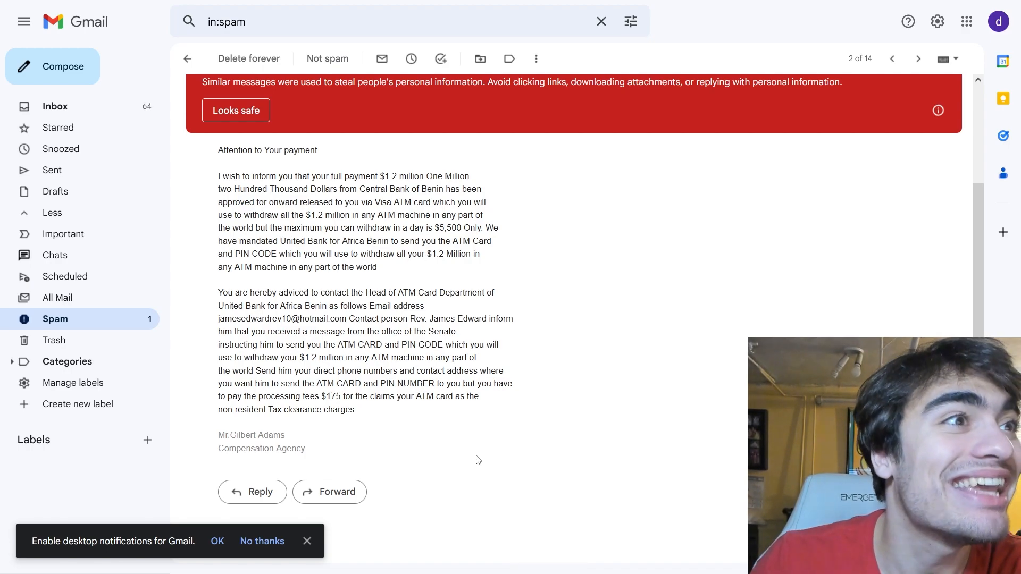
mouse_move(460, 462)
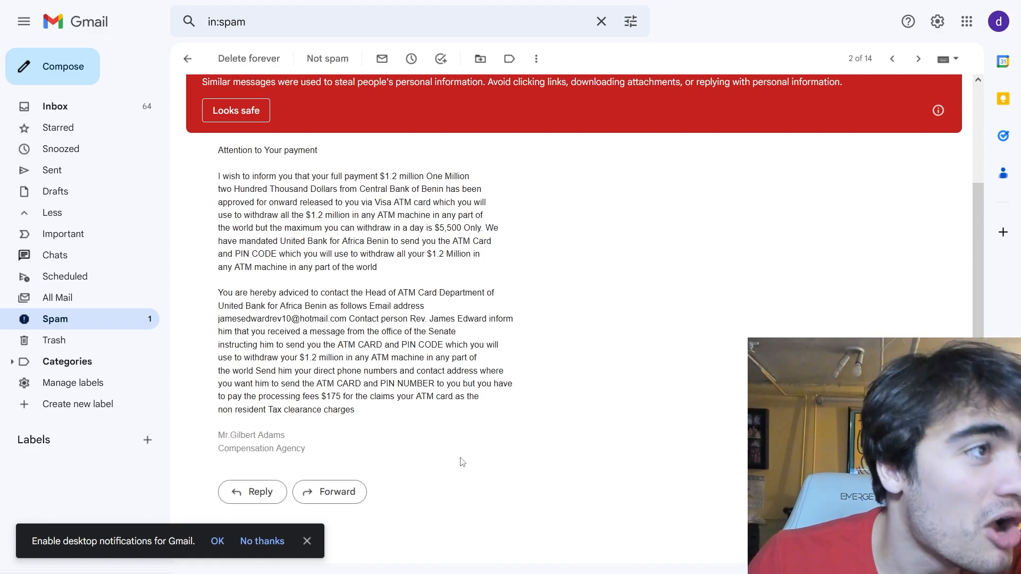
mouse_move(470, 421)
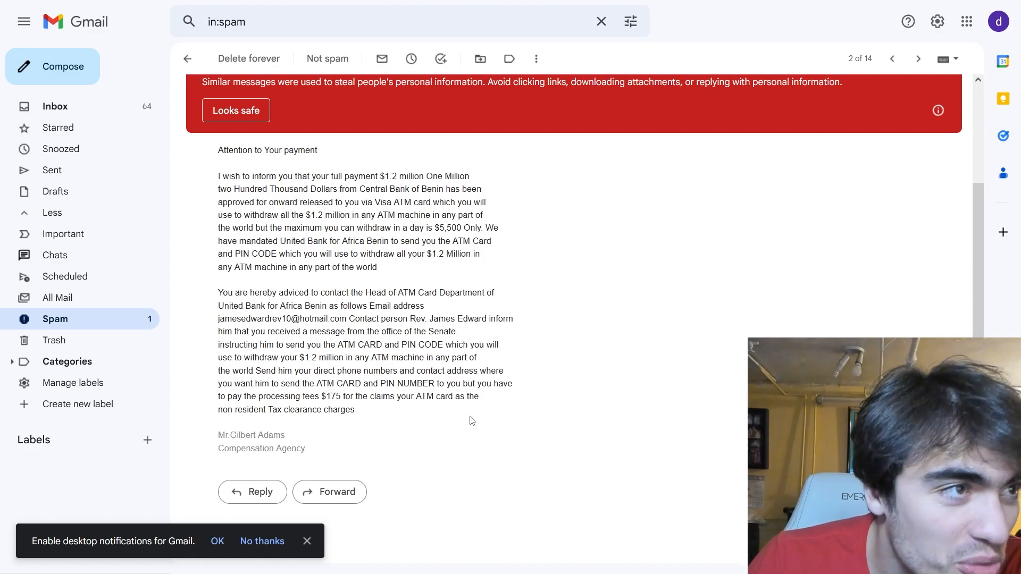
mouse_move(453, 383)
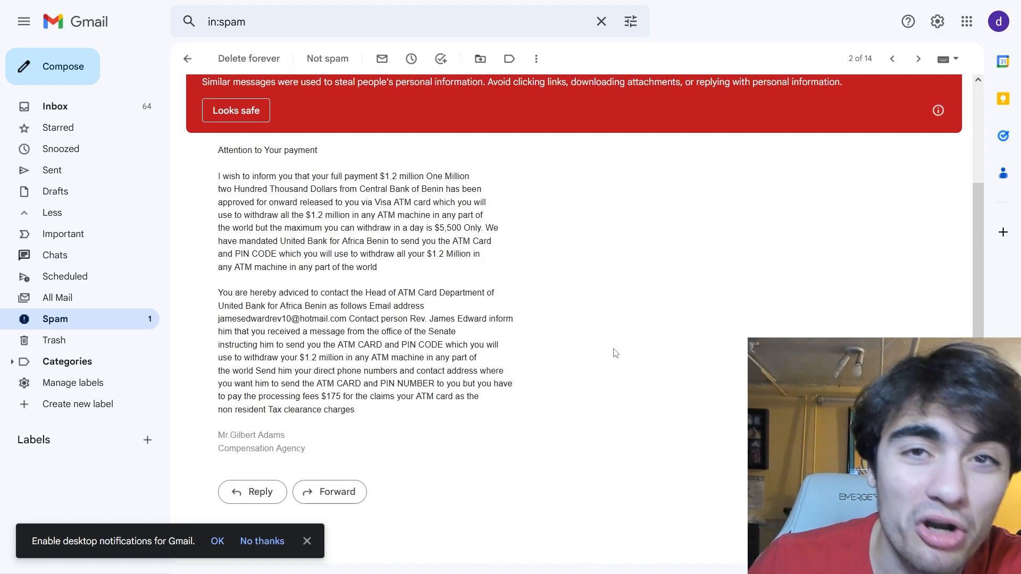
right_click(371, 449)
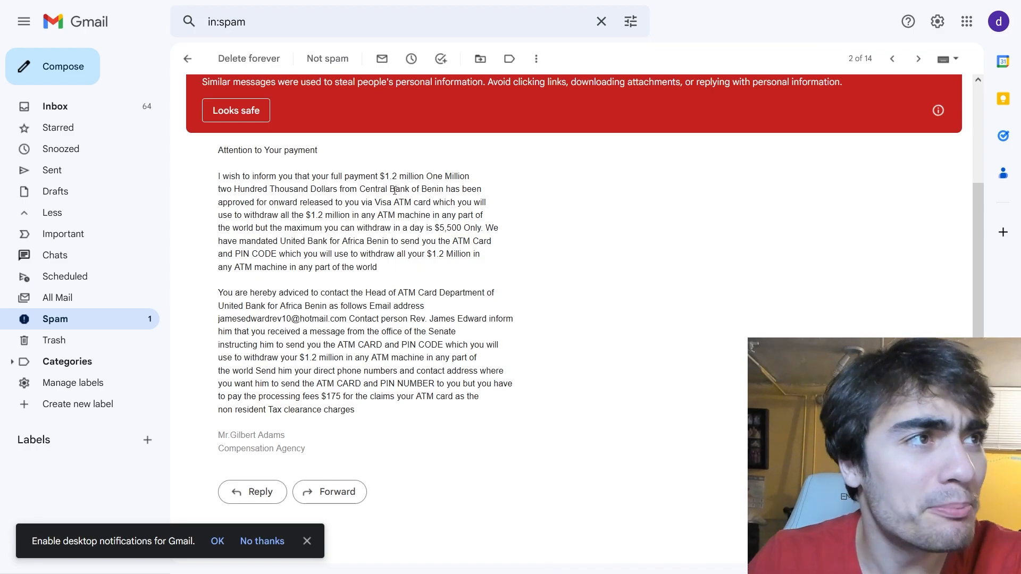
mouse_move(396, 152)
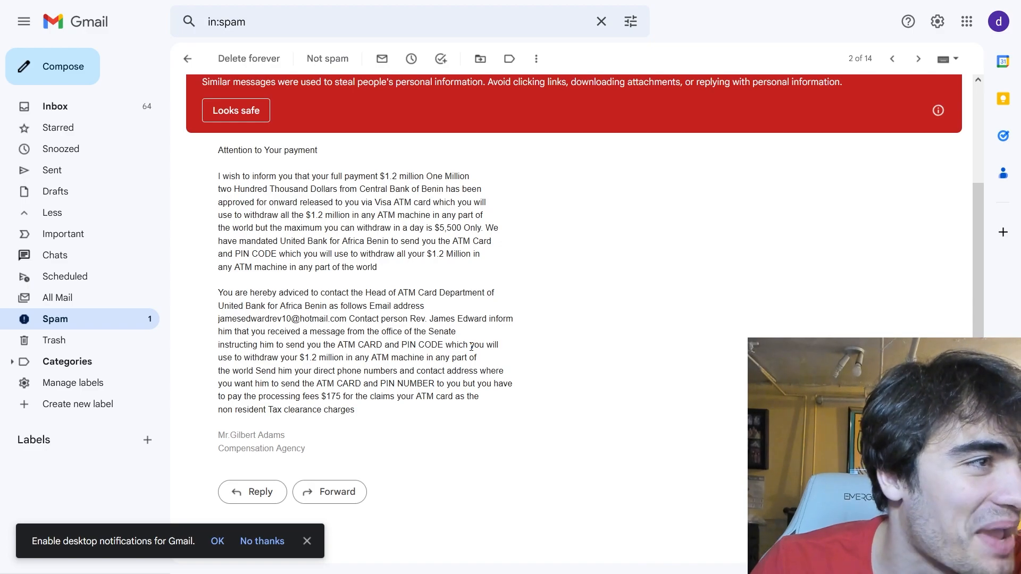
mouse_move(500, 339)
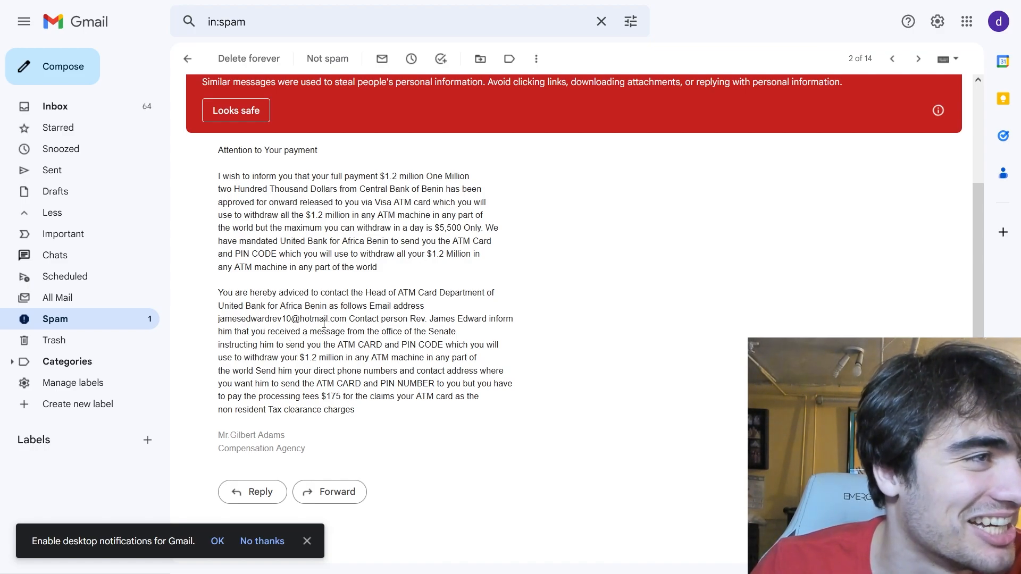
scroll(up, 3)
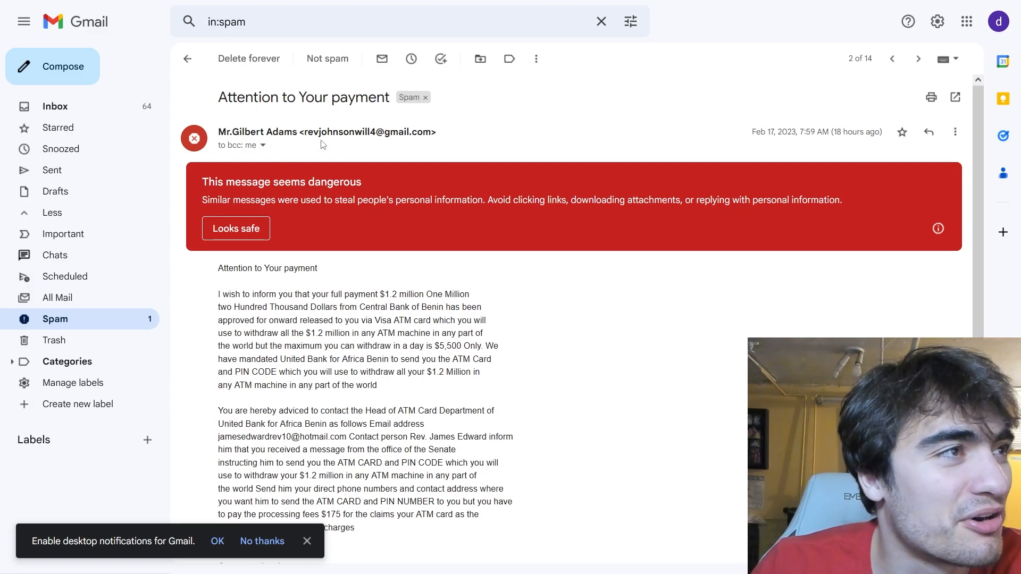
mouse_move(470, 148)
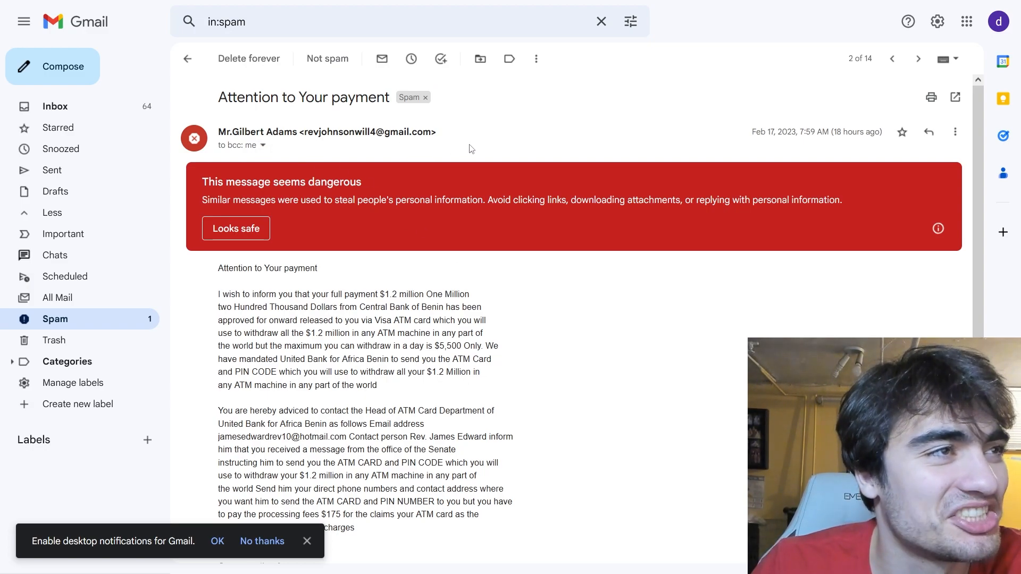
scroll(down, 3)
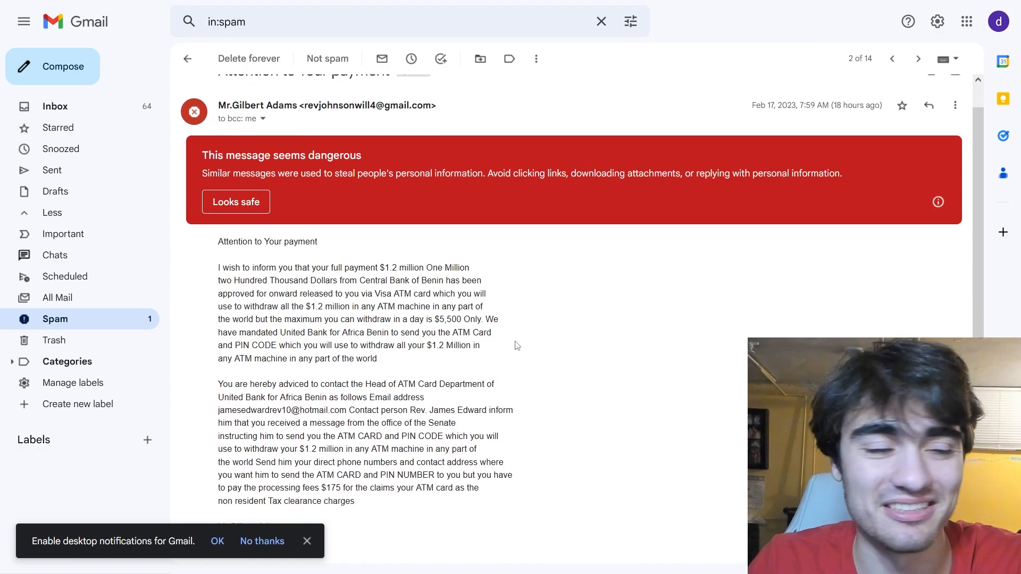
scroll(down, 3)
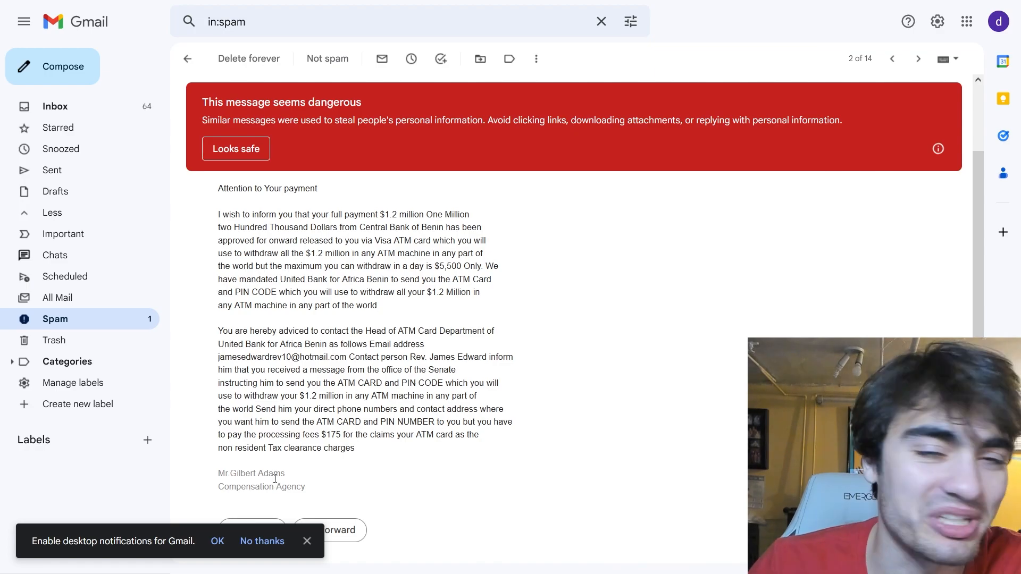
mouse_move(371, 395)
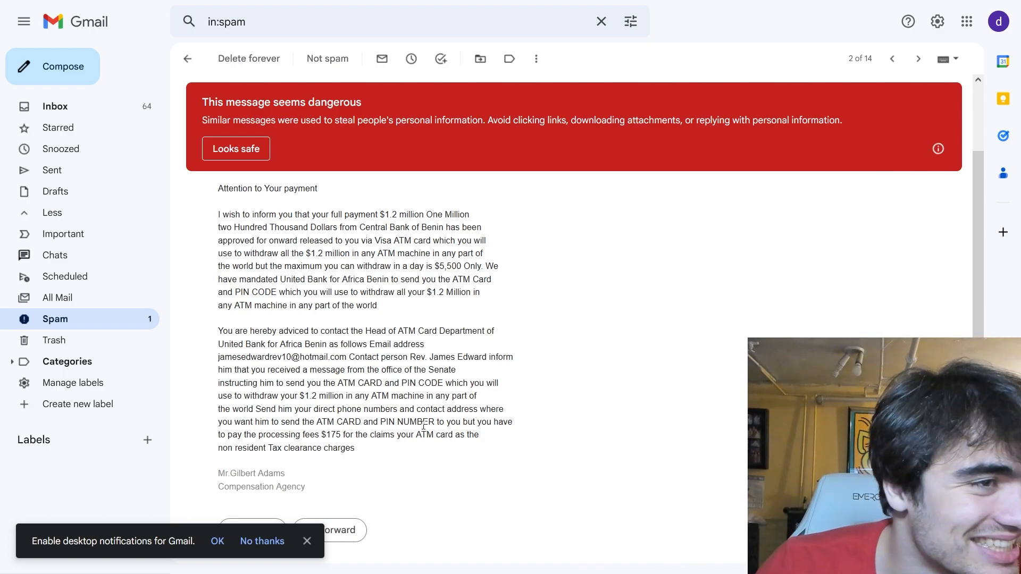
mouse_move(515, 411)
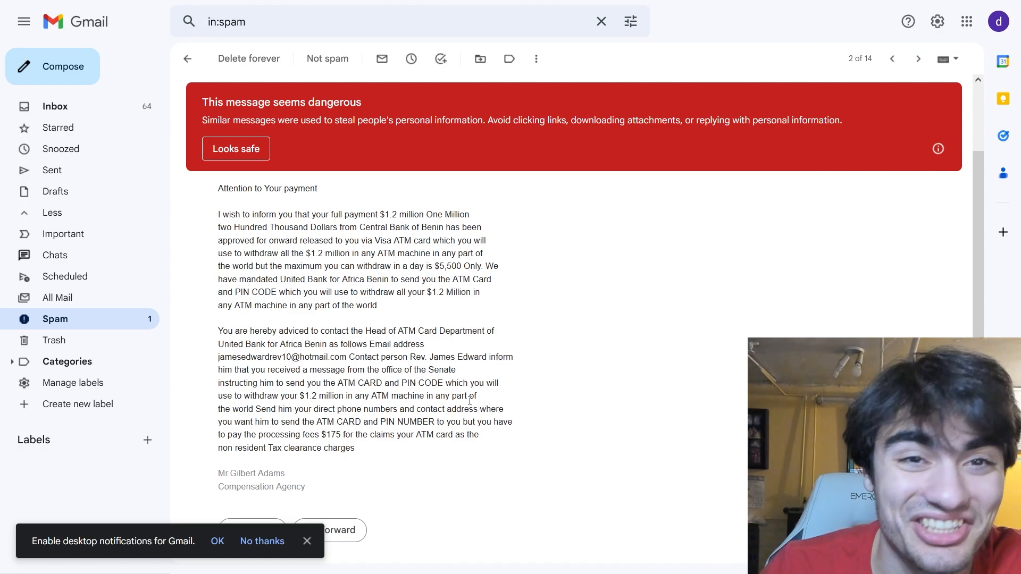
mouse_move(626, 322)
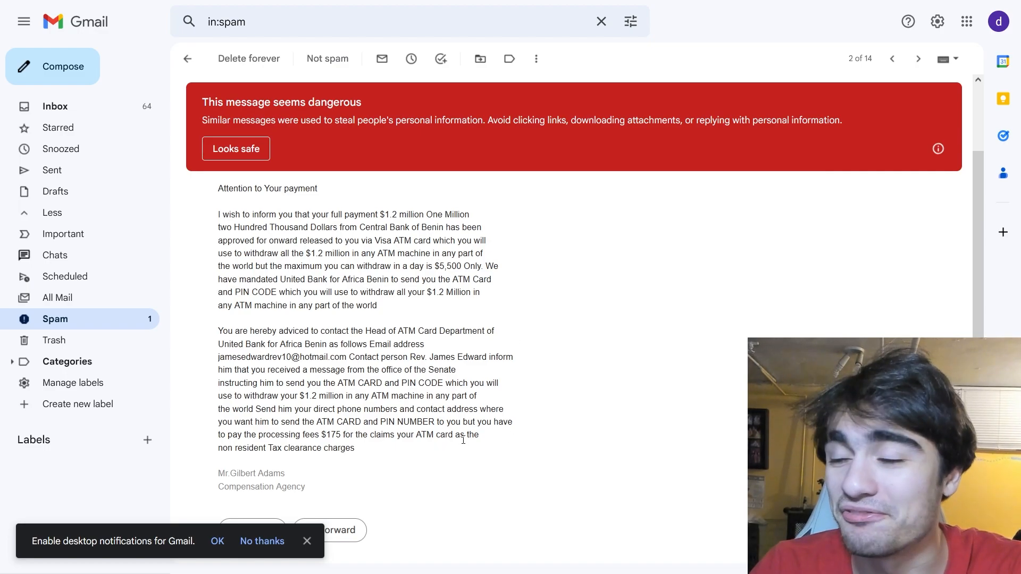
mouse_move(370, 435)
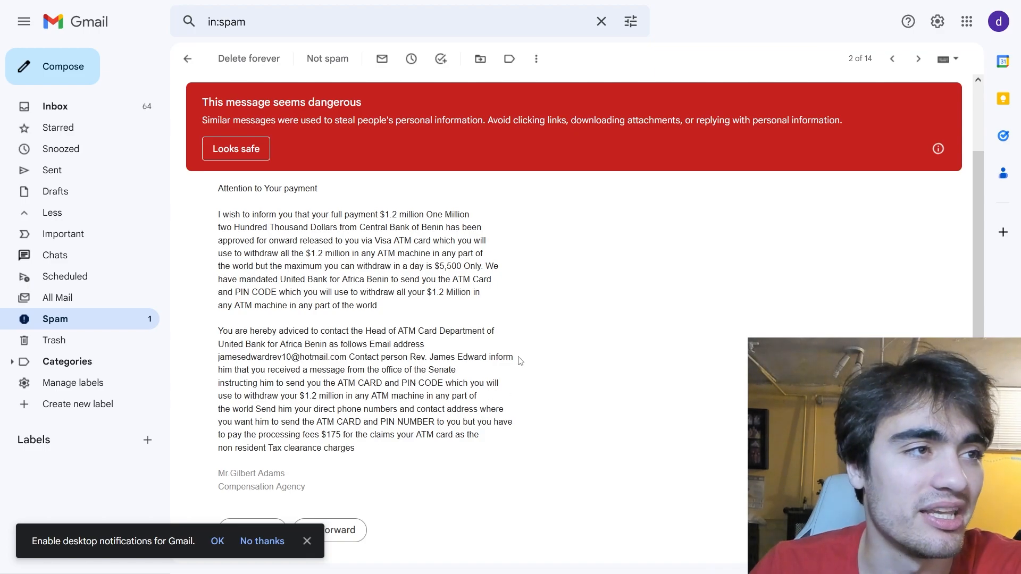
mouse_move(485, 395)
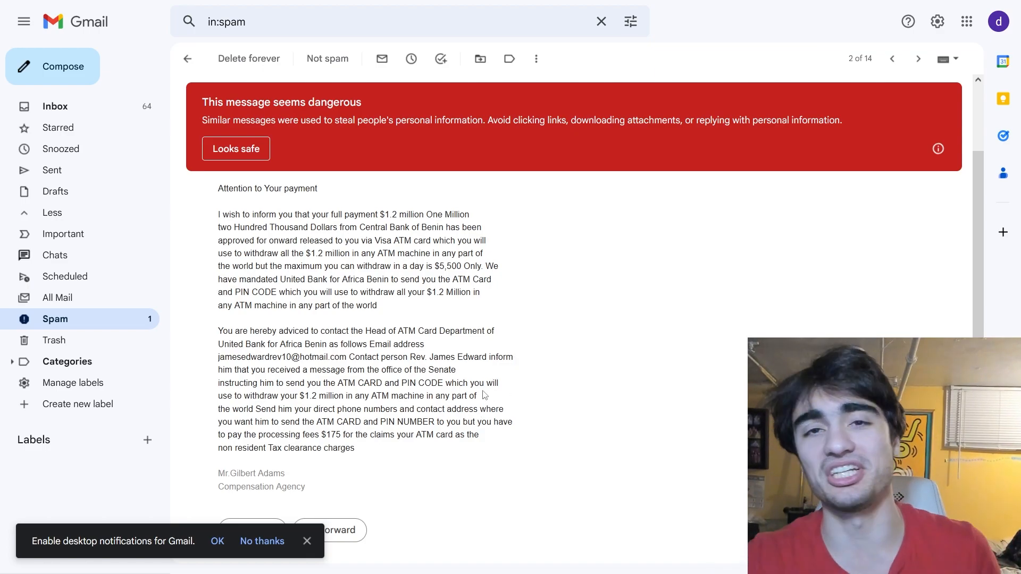
mouse_move(54, 340)
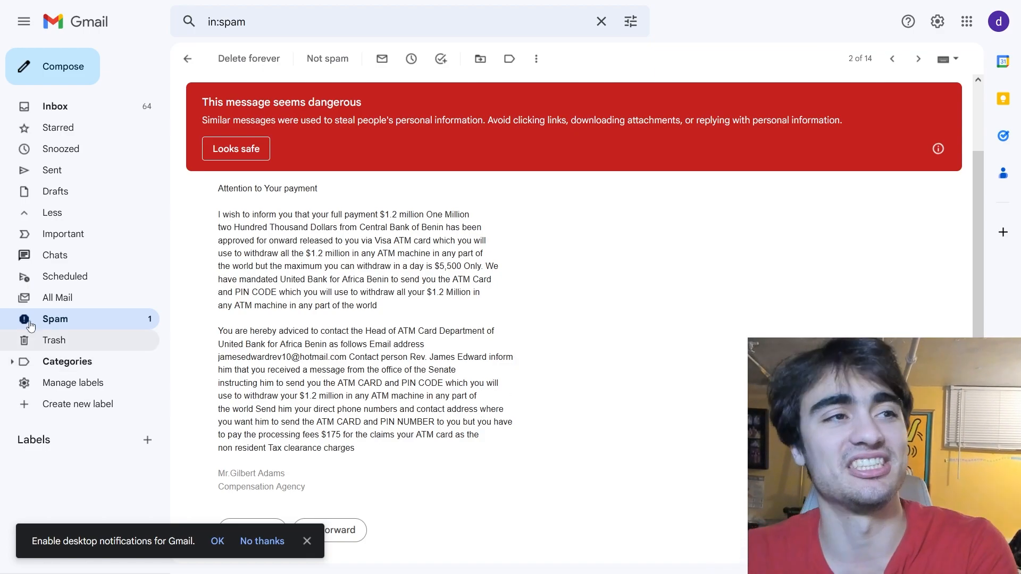
mouse_move(123, 306)
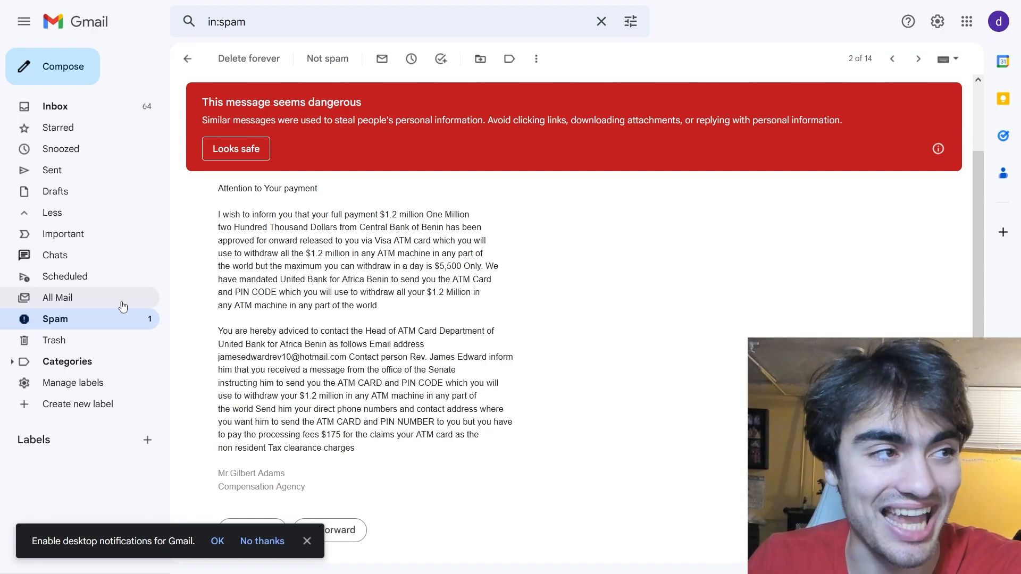
mouse_move(341, 231)
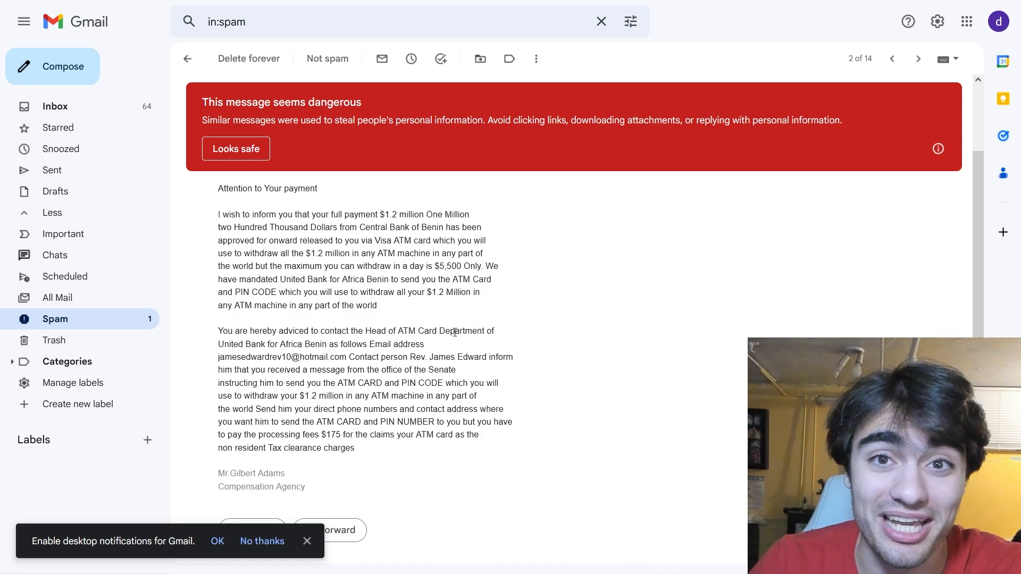
mouse_move(509, 337)
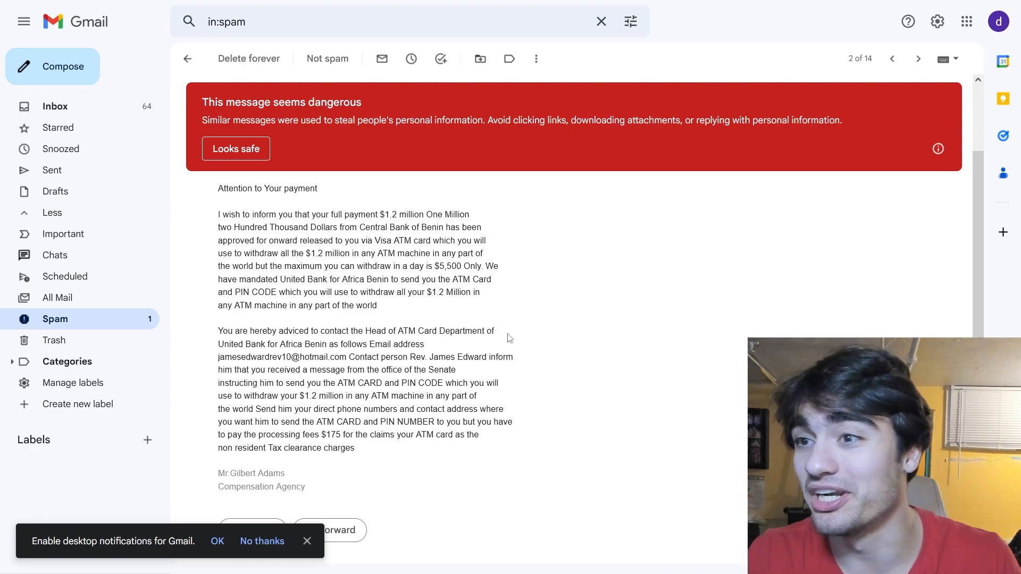